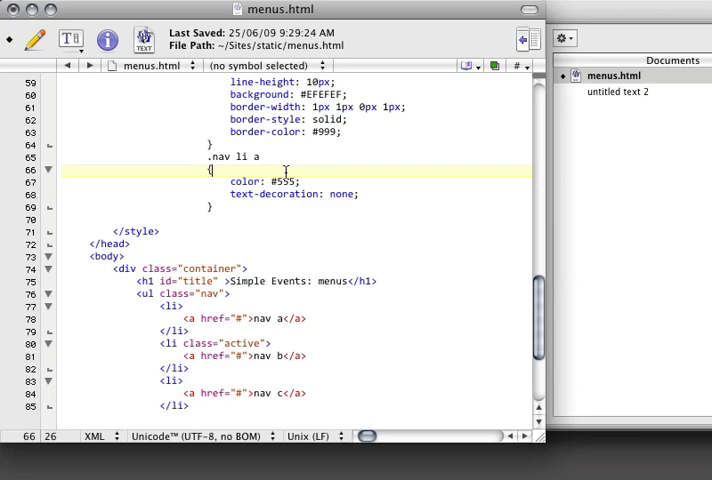
Write a .content { clear: both; } rule above the .nav rule in the stylesheet.
scroll(down, 3)
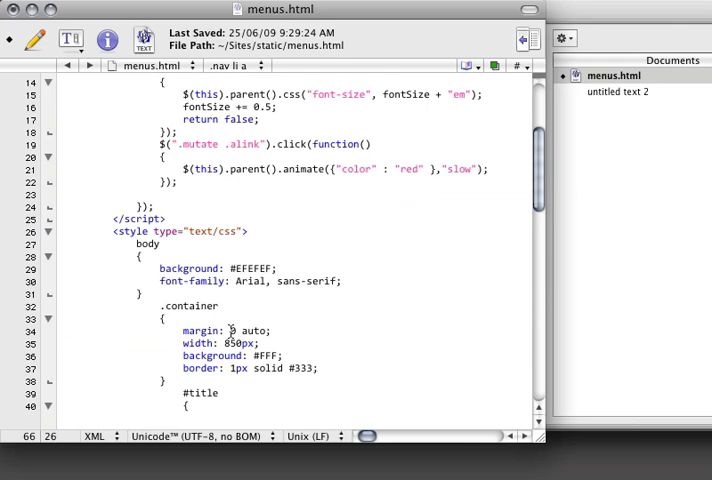
scroll(down, 3)
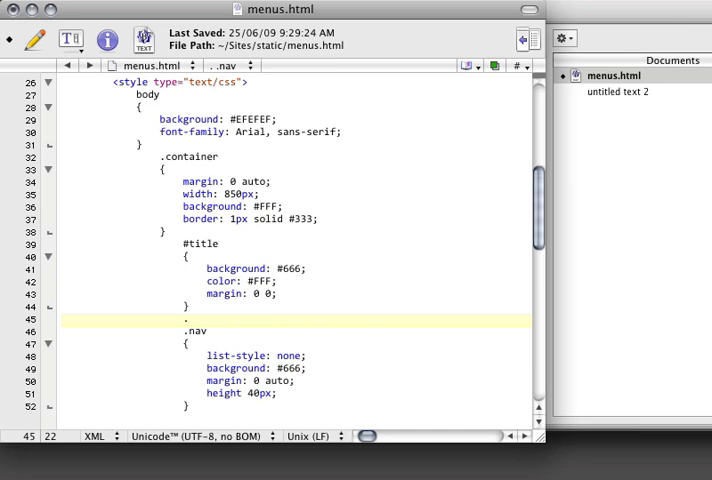
text(.content)
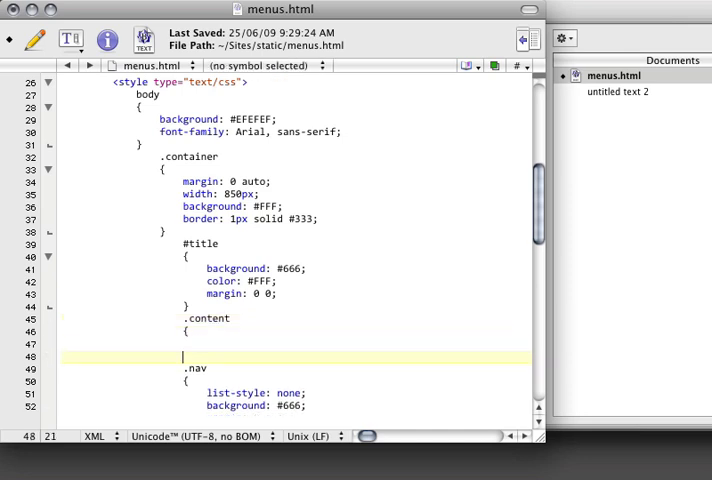
text(clear: bot)
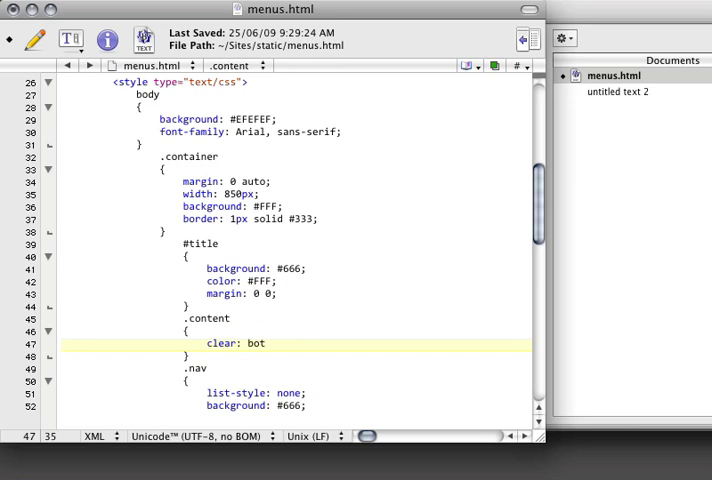
text(h;)
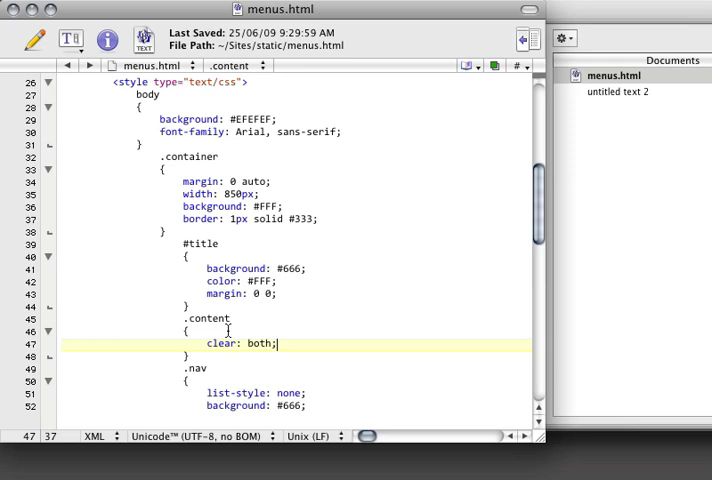
scroll(down, 3)
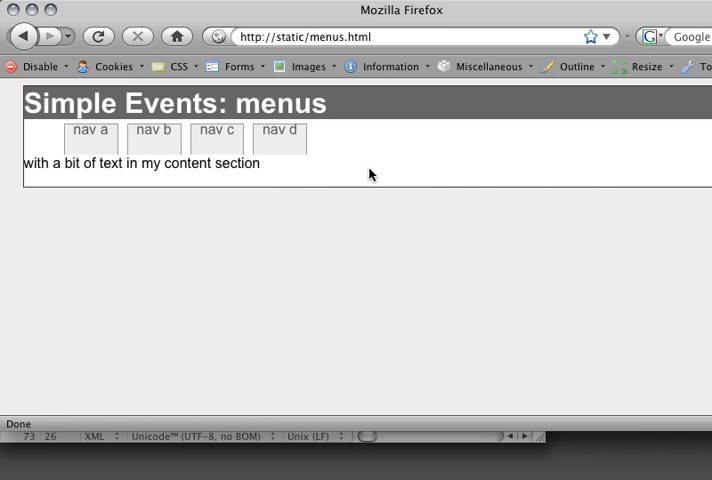
mouse_move(38, 132)
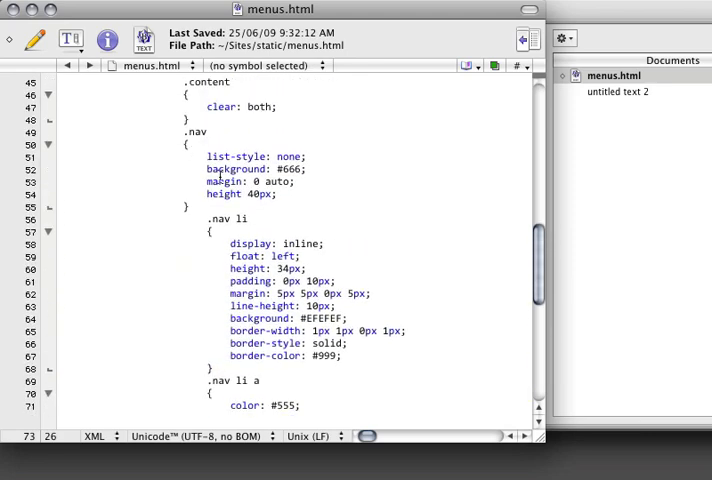
Place the cursor in the .nav / .nav li rules to edit their properties.
click(236, 194)
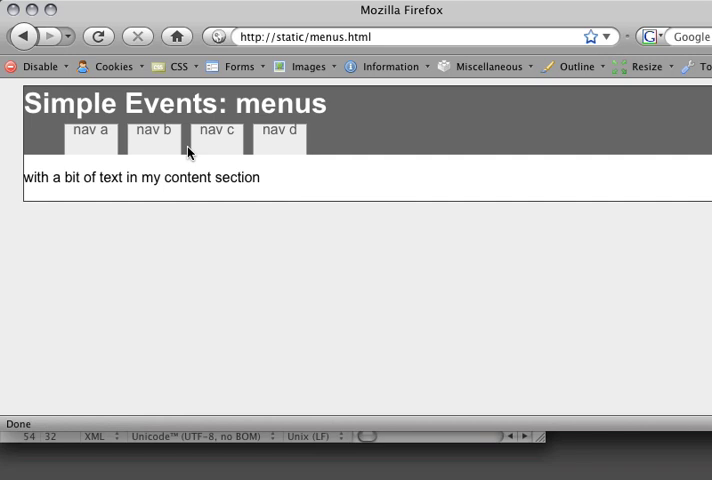
mouse_move(216, 148)
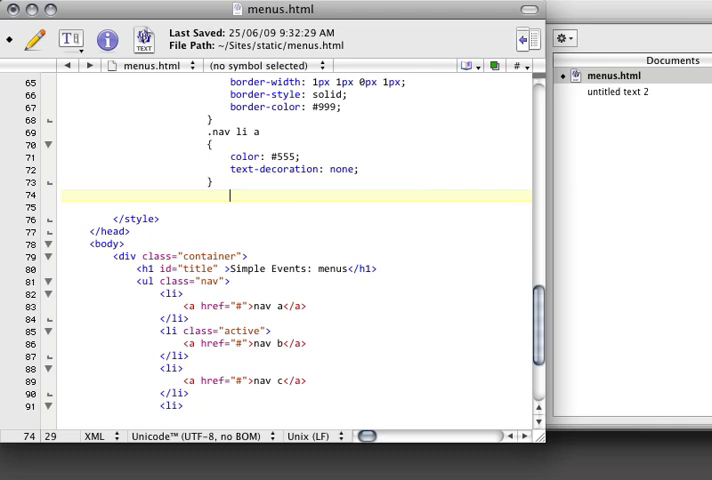
Write a .nav li.active { background: #FFF; } rule below .nav li a.
text(.nav li)
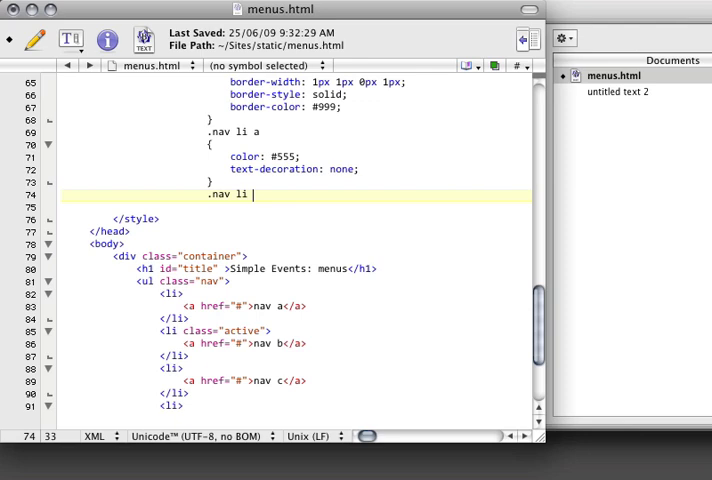
text(active a)
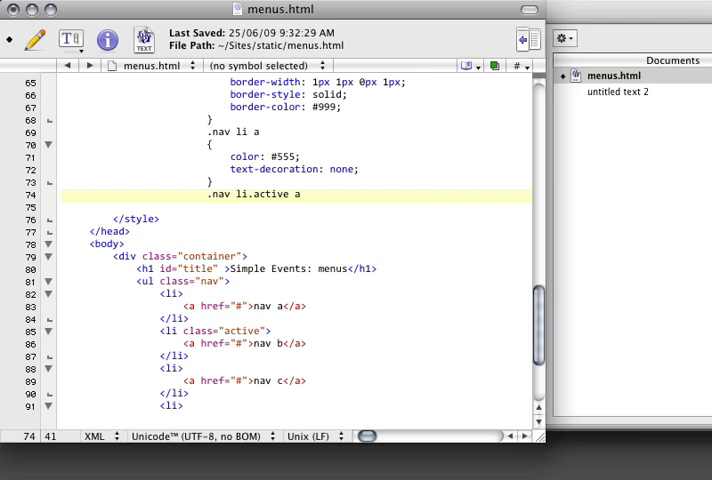
key(Backspace)
text({)
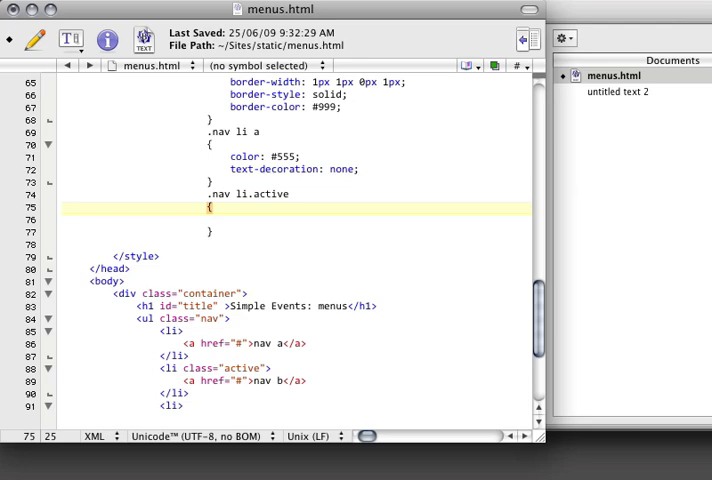
text(bacg)
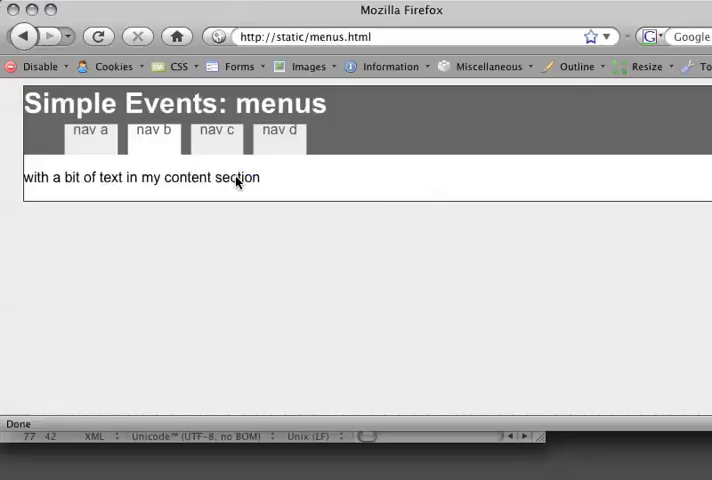
mouse_move(164, 162)
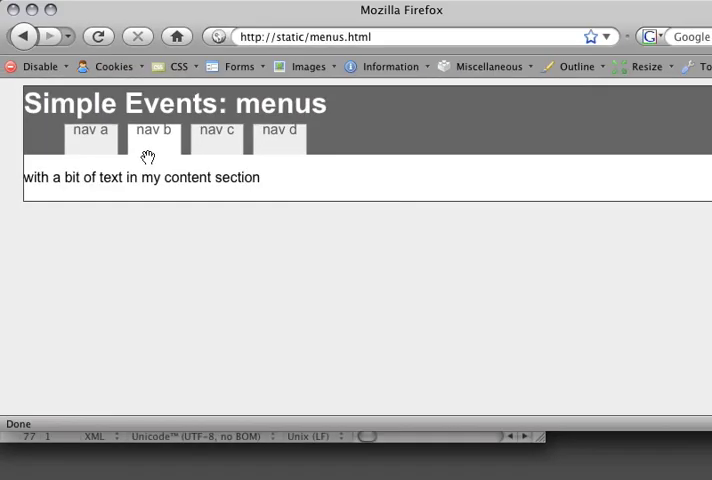
mouse_move(148, 162)
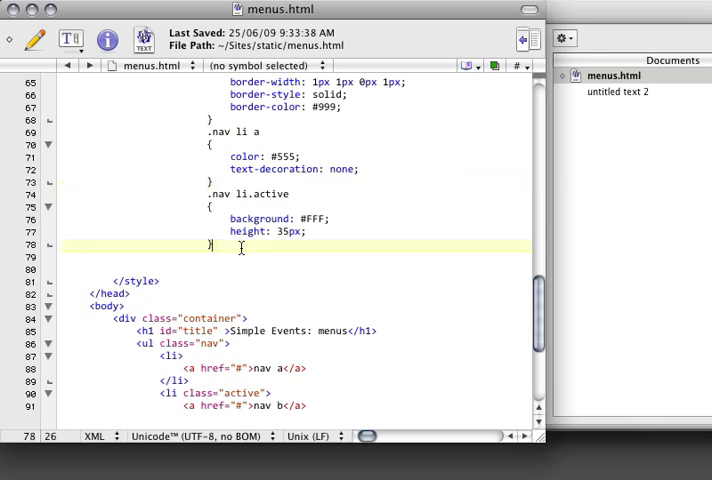
Write .nav li.active a { text-decoration: none; color: #F154; } below the active-tab rule.
text(.nav)
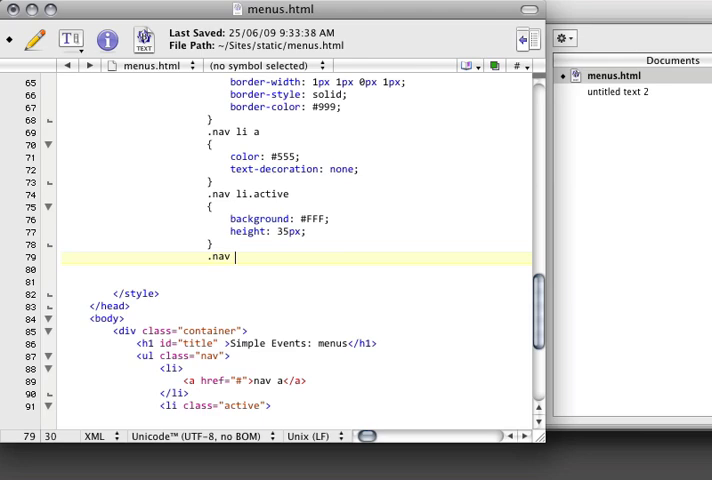
text(li)
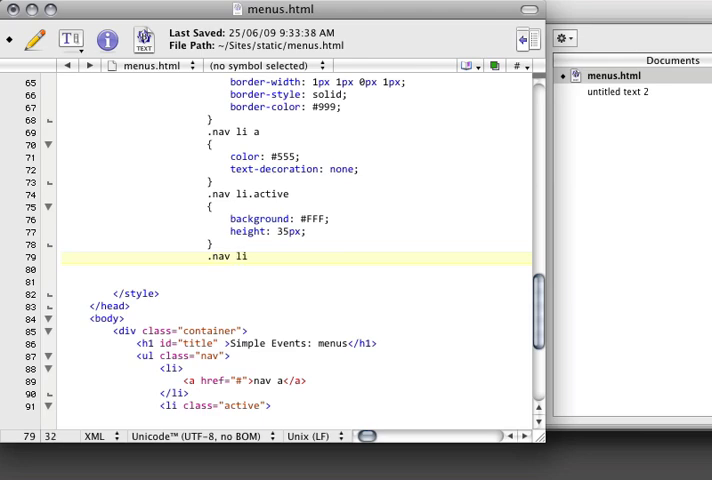
text(.active a)
click(296, 270)
text({)
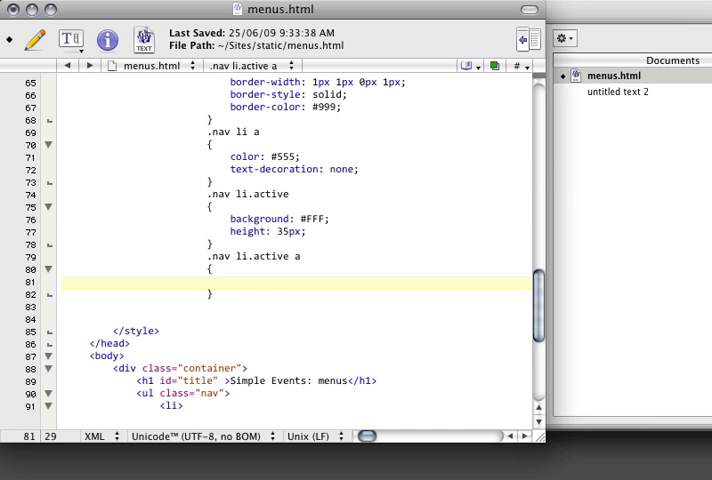
text(#backg)
text(color)
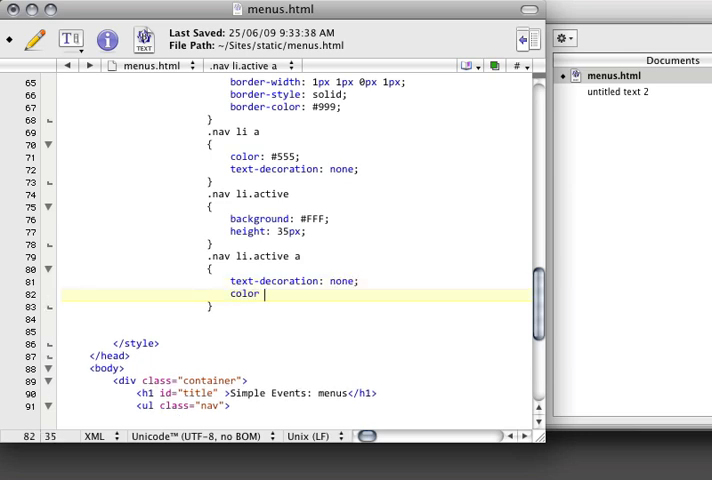
text(#F1)
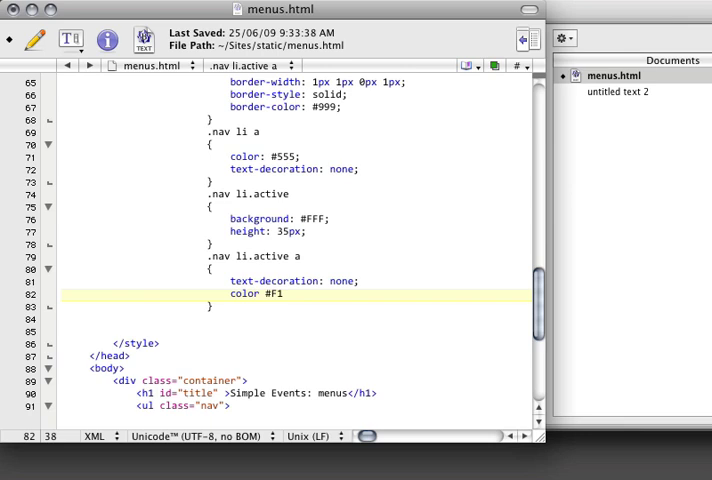
text(5)
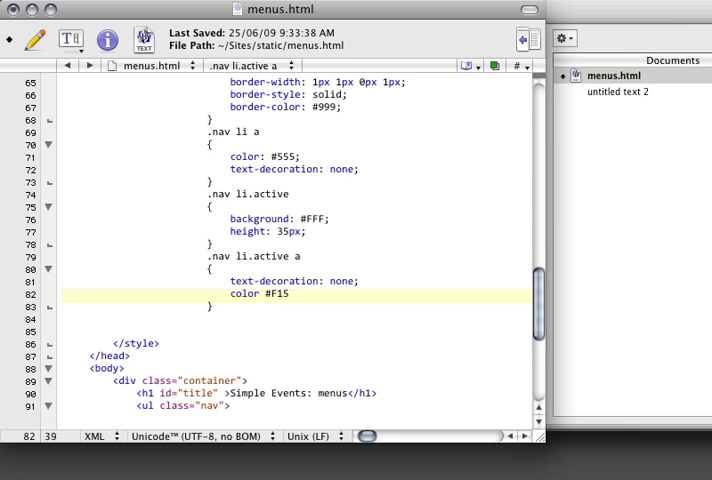
text(4)
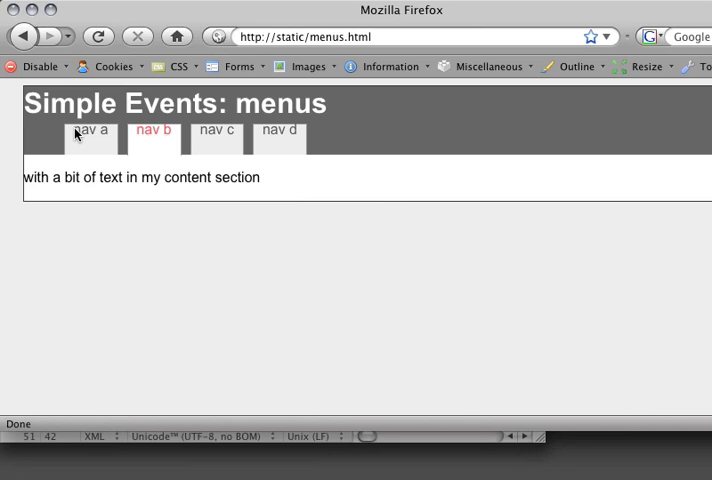
mouse_move(144, 152)
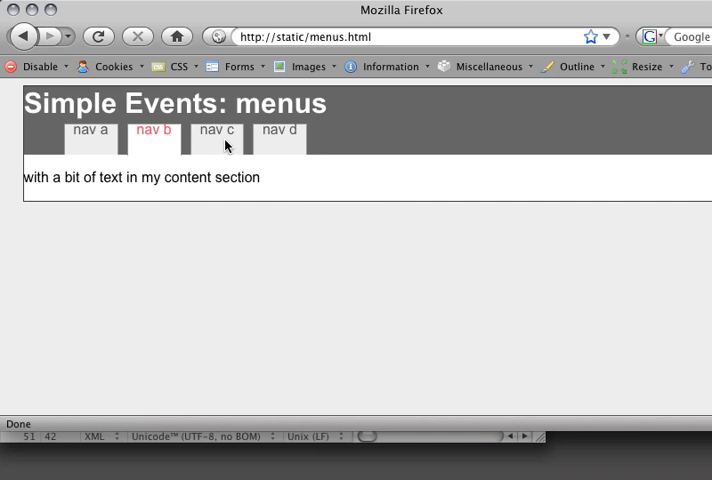
mouse_move(84, 140)
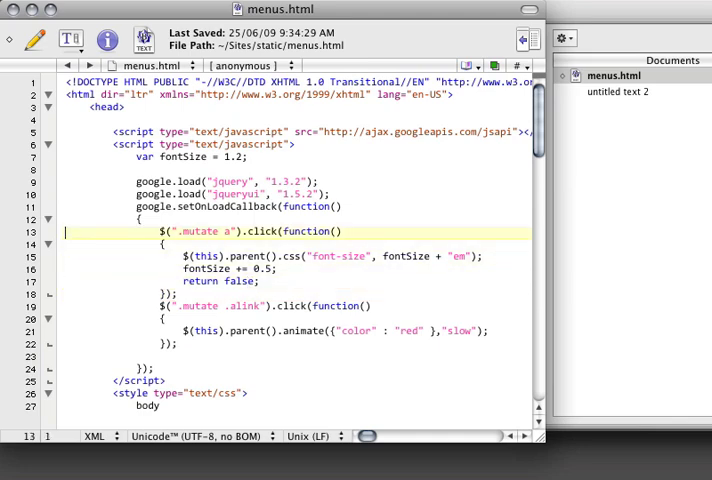
Replace the old handler with a $(".nav li a").click(function(){ ... }) wrapper.
drag(168, 232, 178, 344)
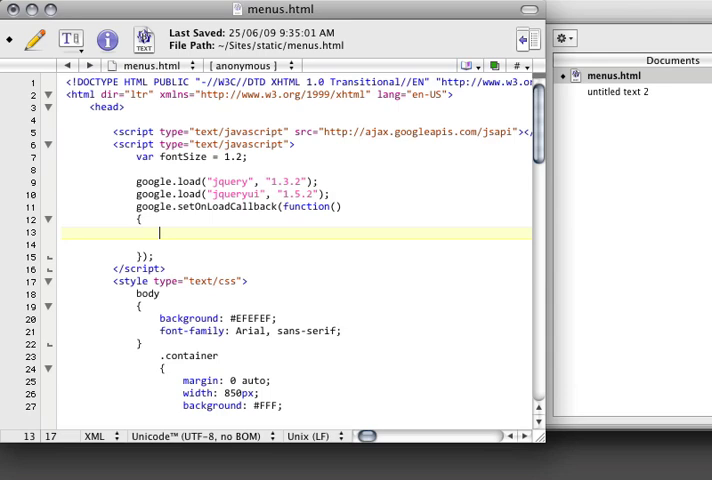
text($()
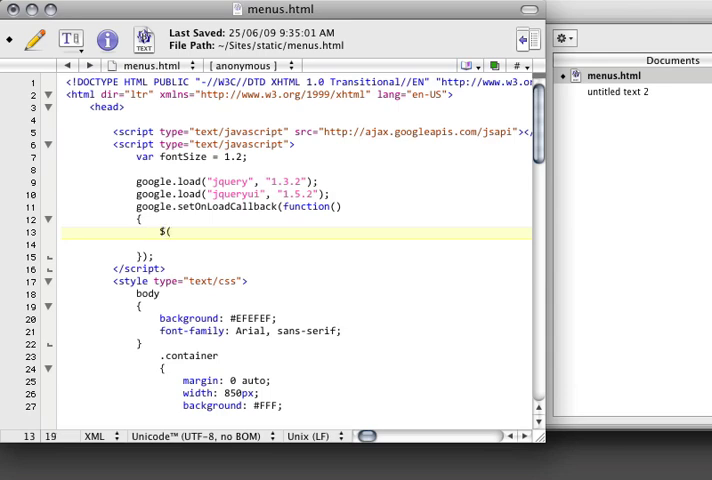
text(".nav)
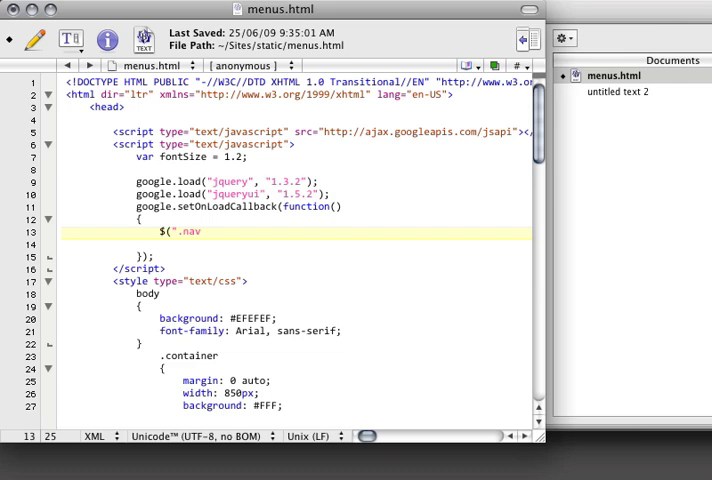
text(li a)
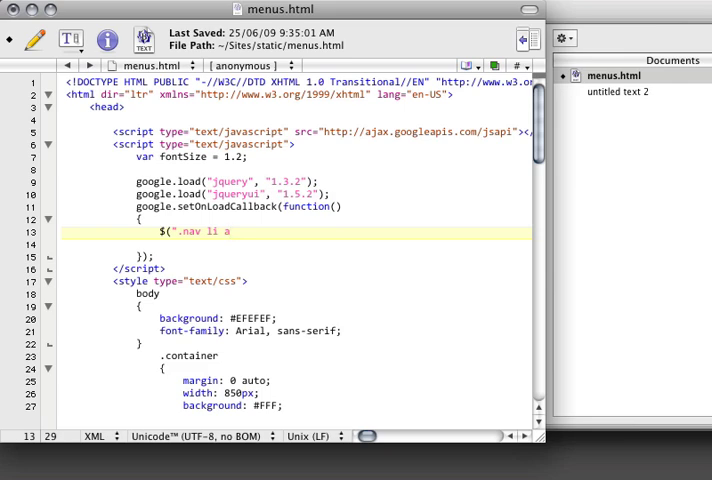
text())
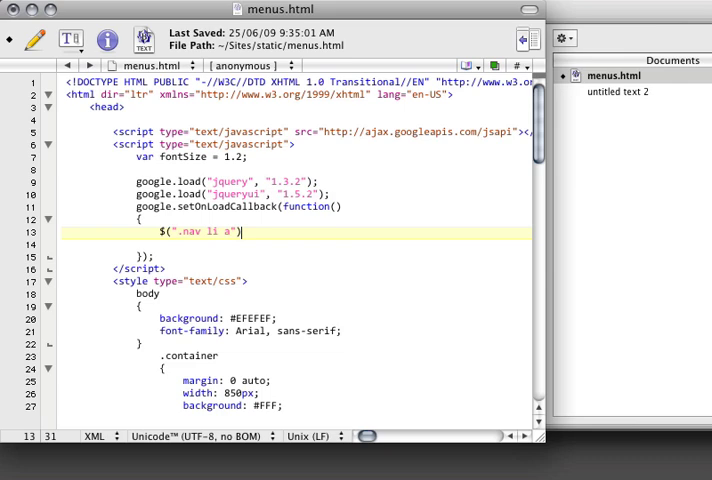
text(.click)
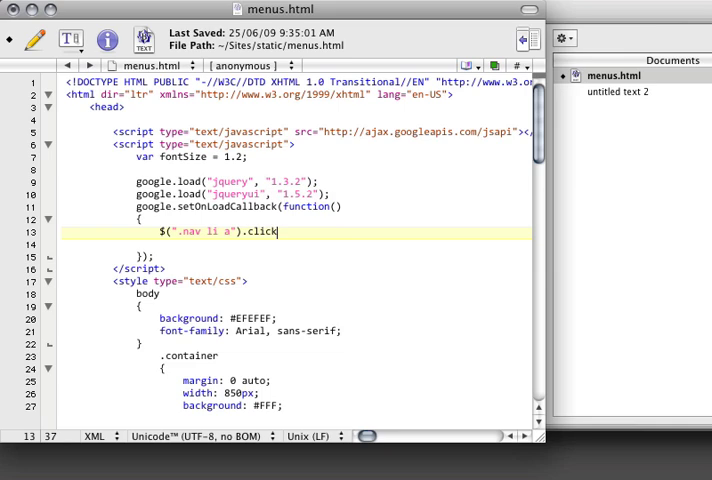
text((function())
text(});)
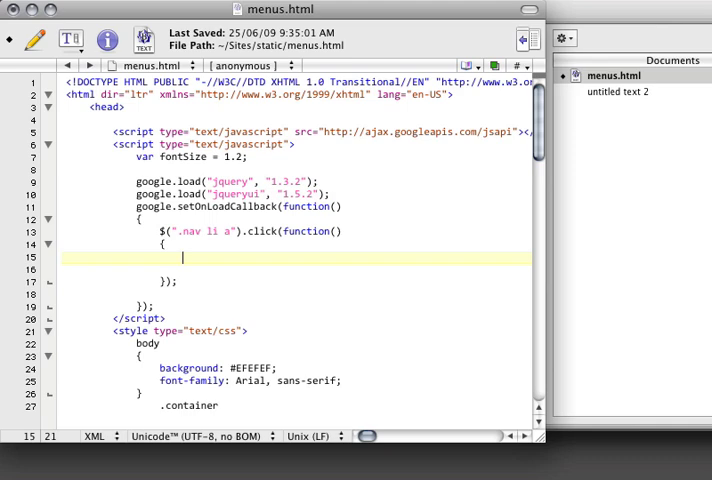
Inside the handler, remove the active class from all .nav li items.
text($()
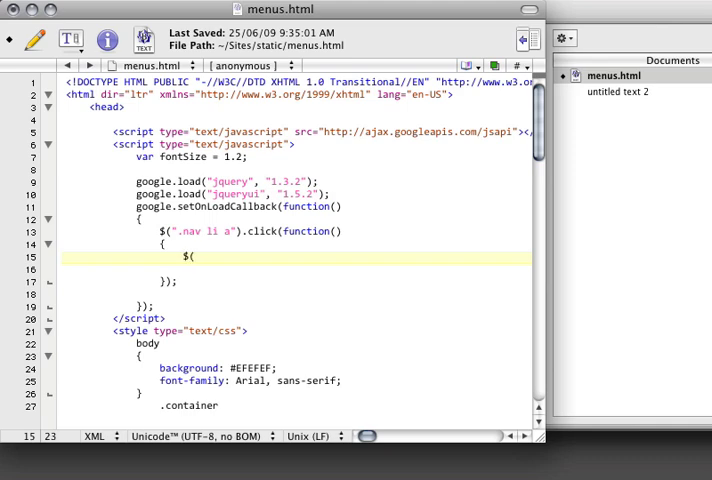
text(")
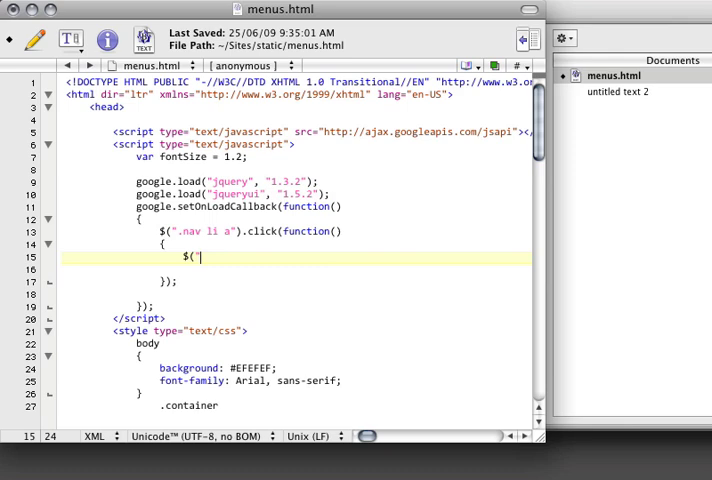
text(.nav li)
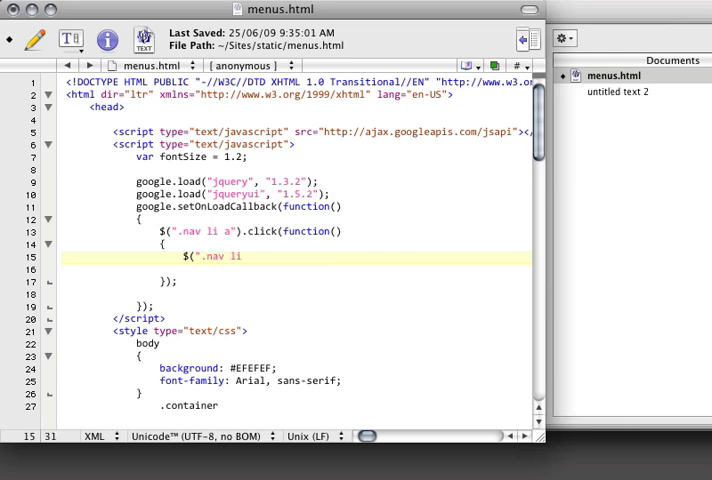
text(").removeCla)
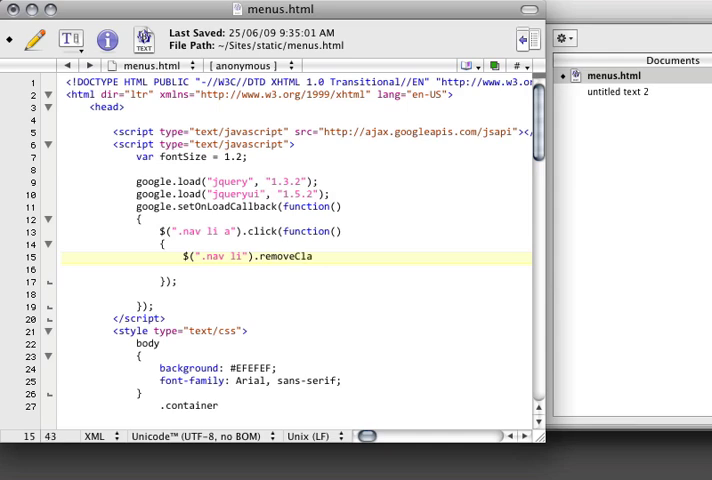
text(ss("active");)
click(296, 270)
text($()
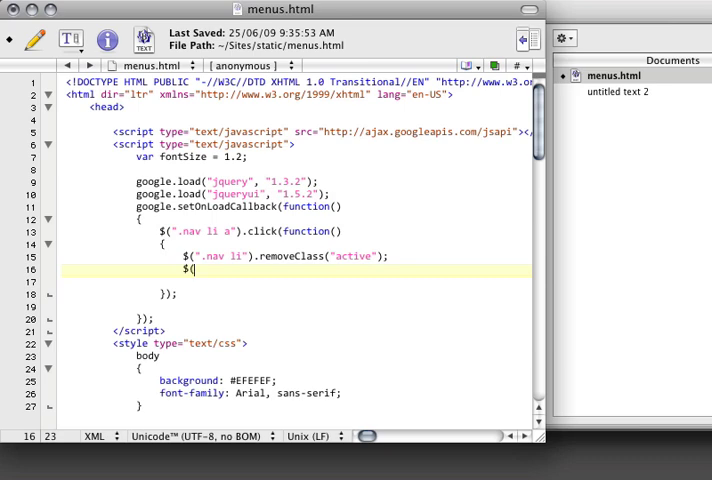
Add the active class to $(this).parent() and end the handler with return false.
text(this))
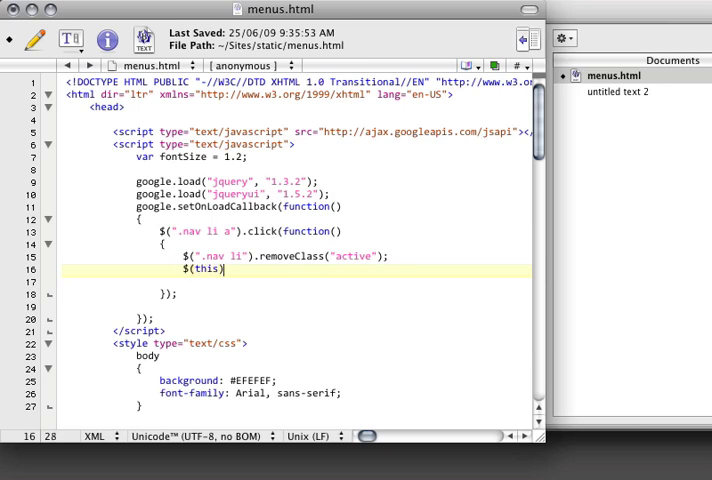
text(.parent())
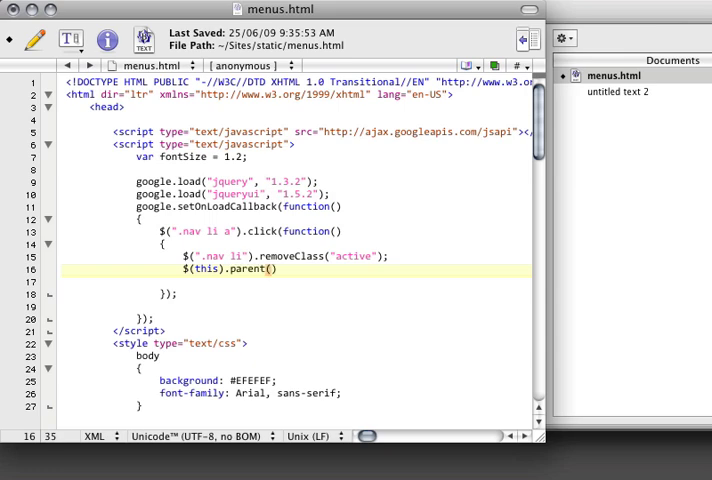
click(272, 268)
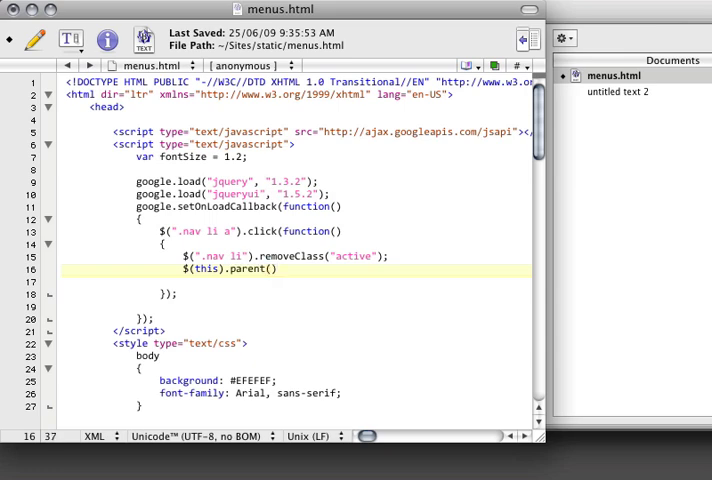
text(.addClass("active)
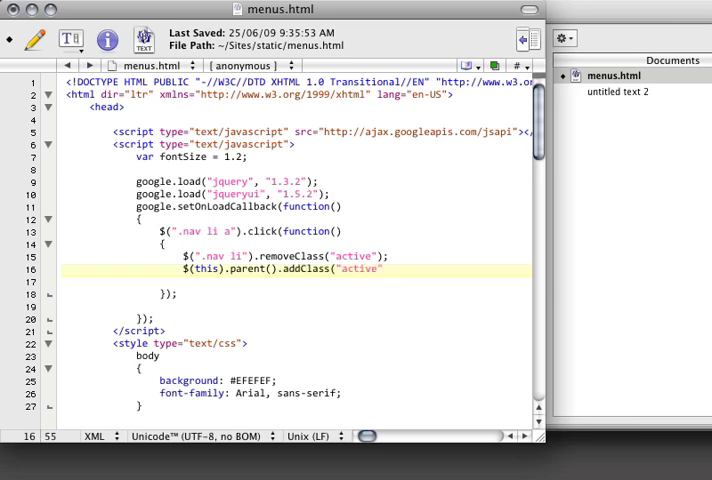
text(return fals)
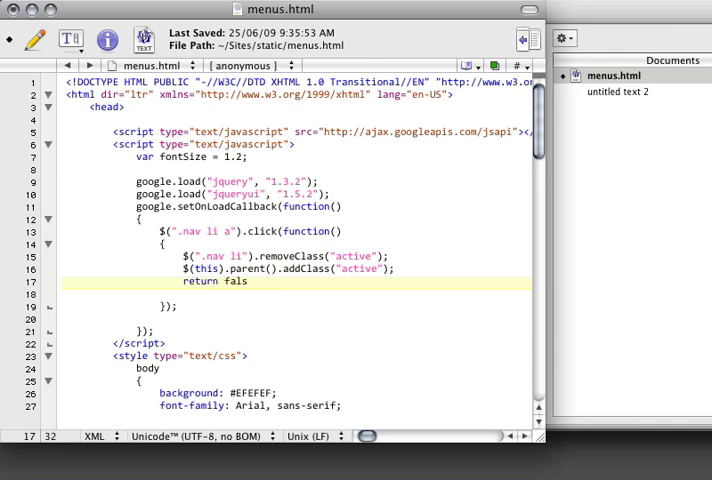
text(e;)
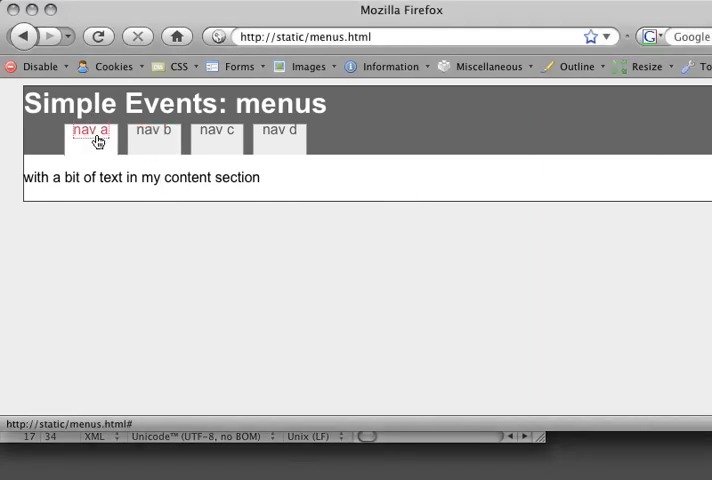
mouse_move(272, 136)
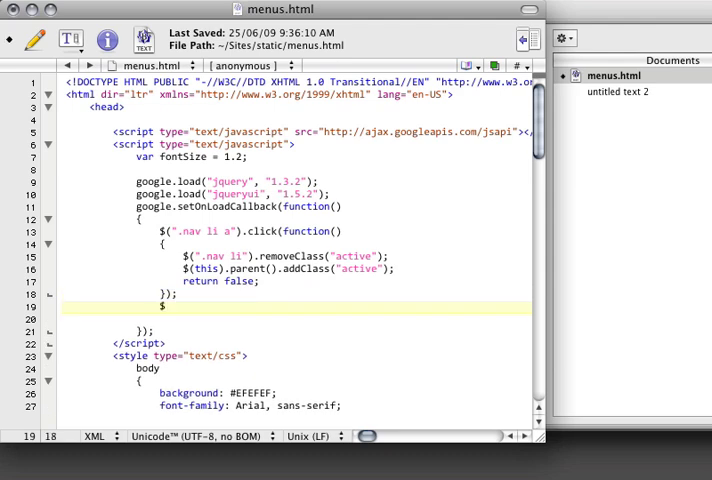
Write $(".nav li").hover(function(){ }, function(){ }); with two empty bodies.
text((".nav)
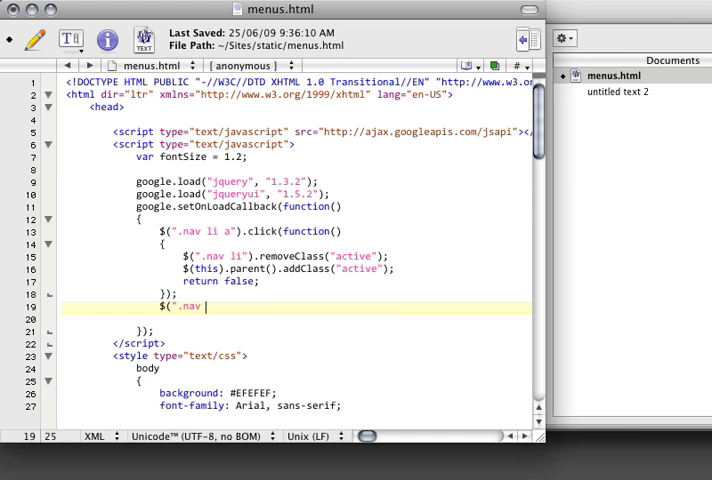
text(li)
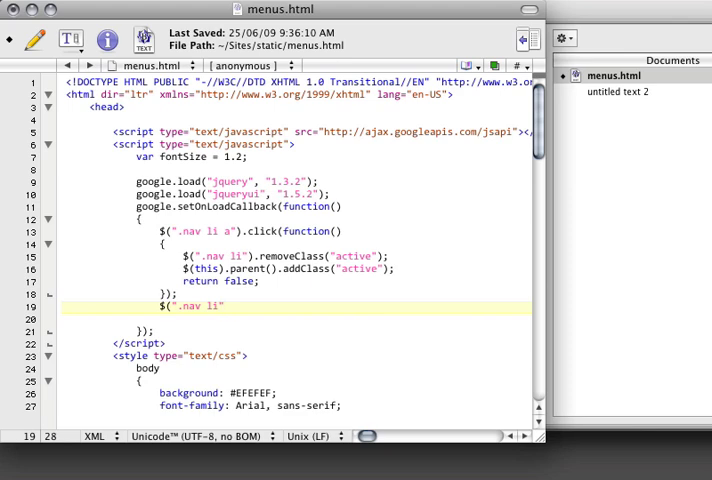
text(.hov)
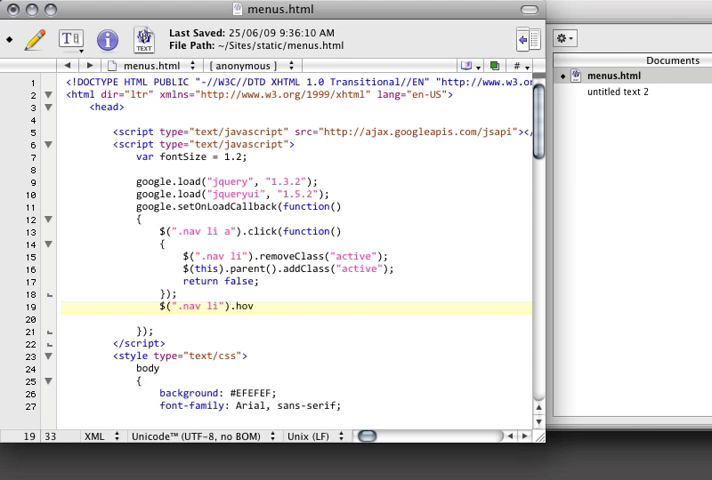
text(er(function()
text(},)
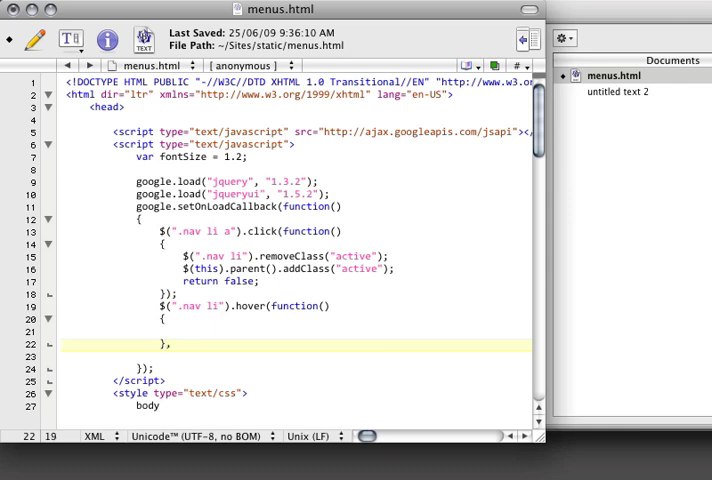
text(function())
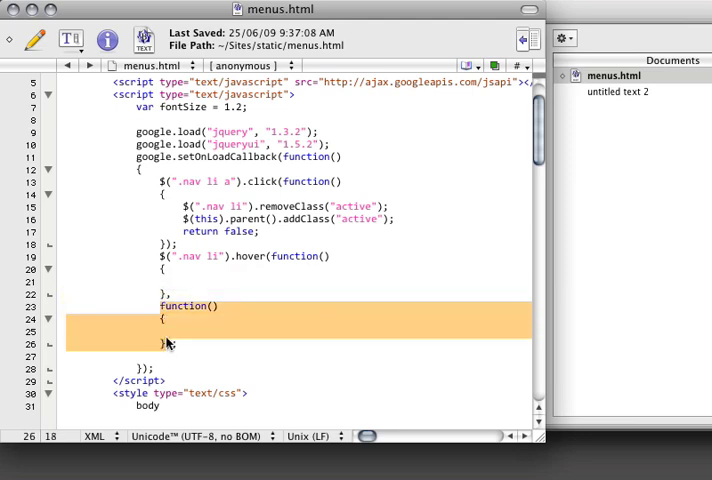
Log $(this).text() + ": hover ON" and the matching hover OFF message in the two functions.
text(console.log("hover on")
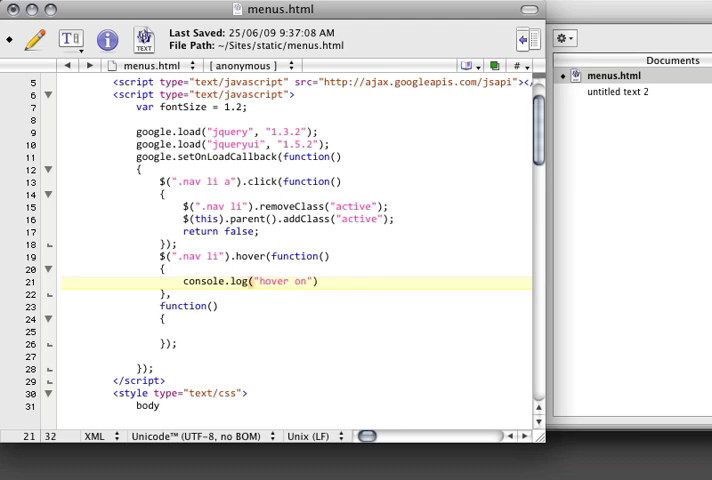
text($(this)
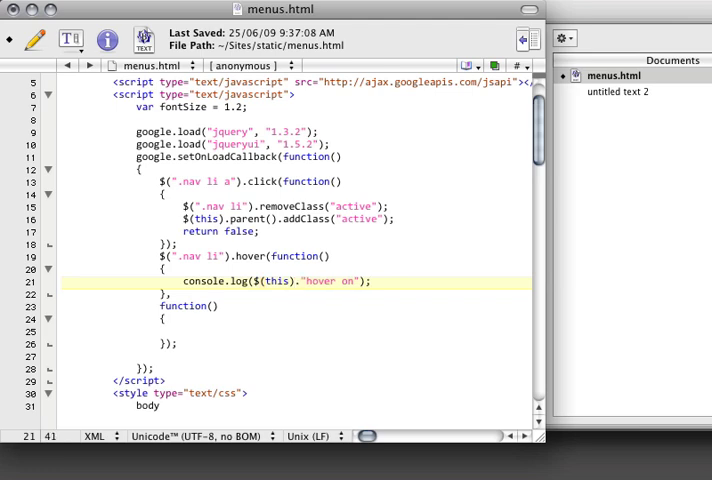
text(.text() +)
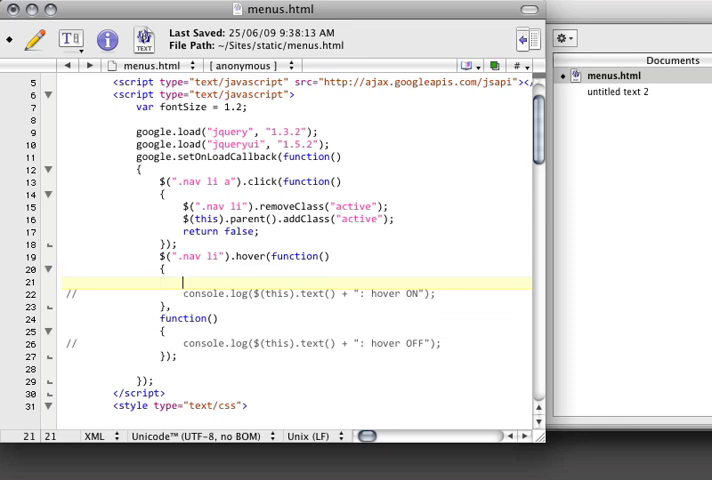
Animate $(this) lineHeight to 25px over 150 ms on enter and back to 10px on leave.
text($(this).animate({},)
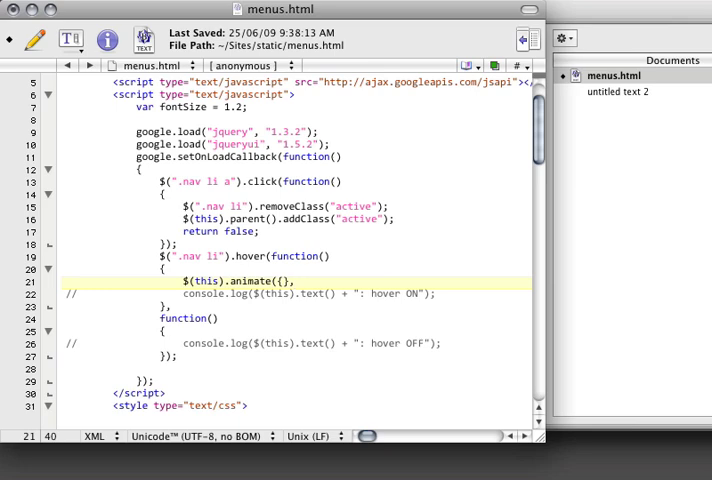
text(150)
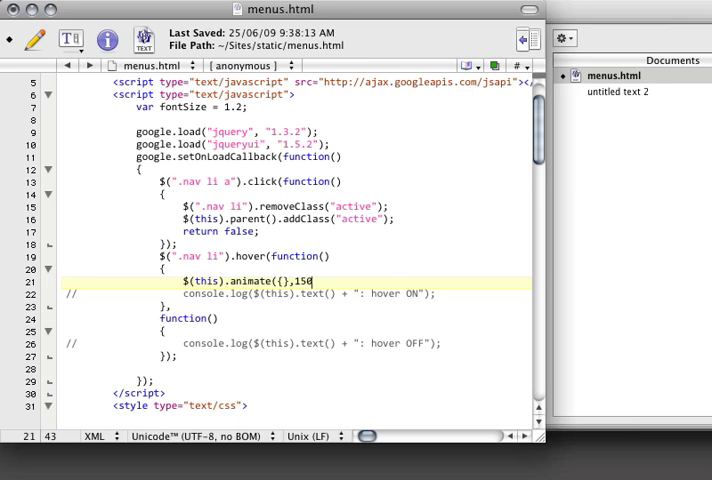
text();)
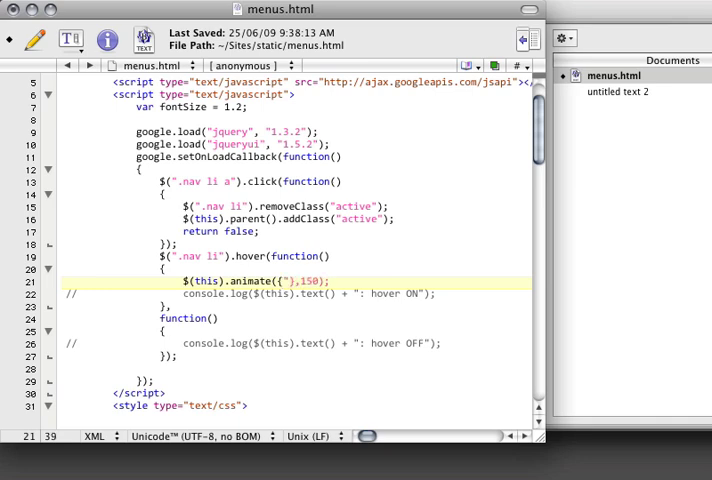
text(lineHeight" : "25px)
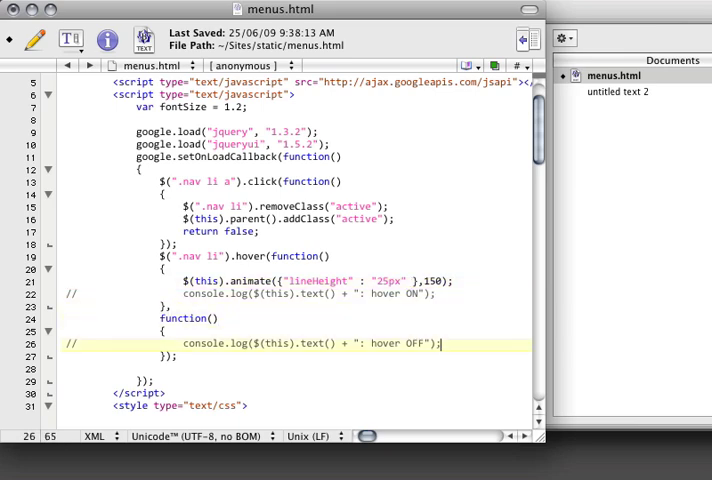
text($(this).animate({"lineHeight" : "25px" },150);)
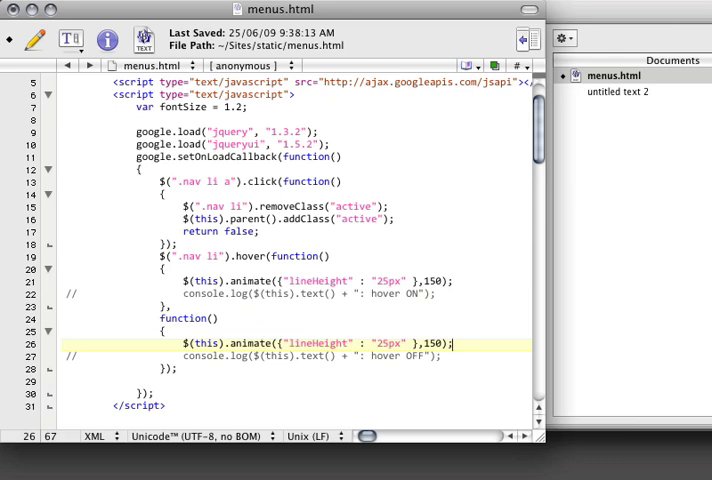
text(10px)
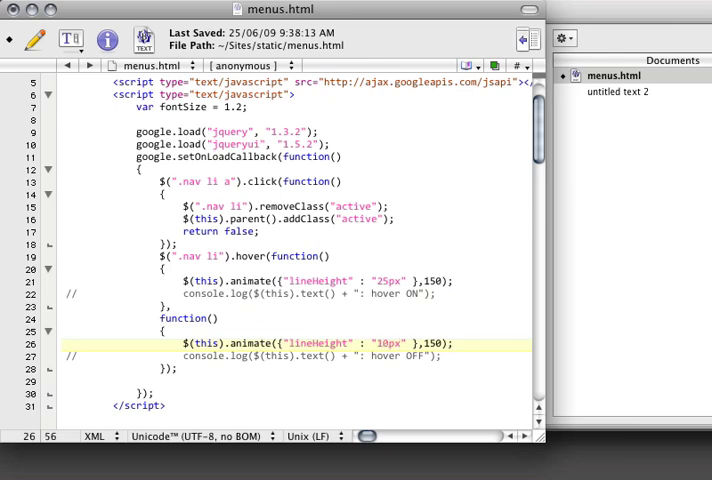
scroll(down, 3)
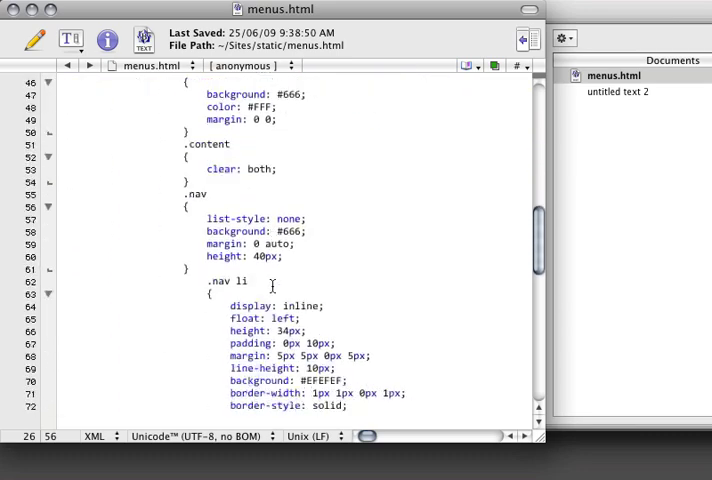